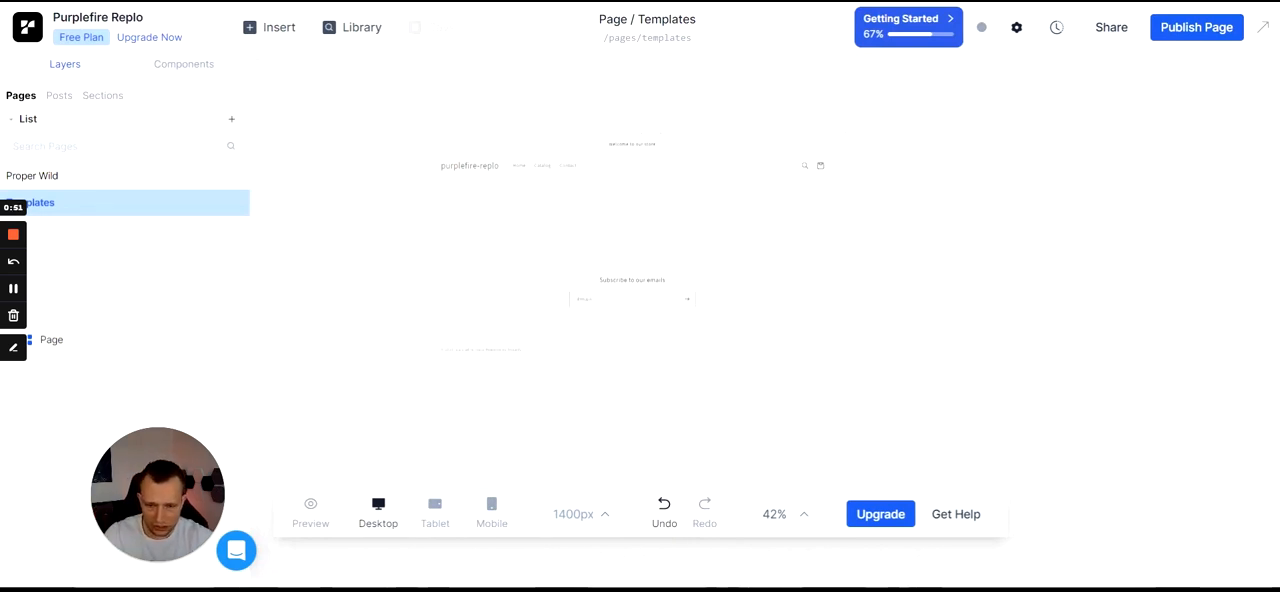
mouse_move(520, 464)
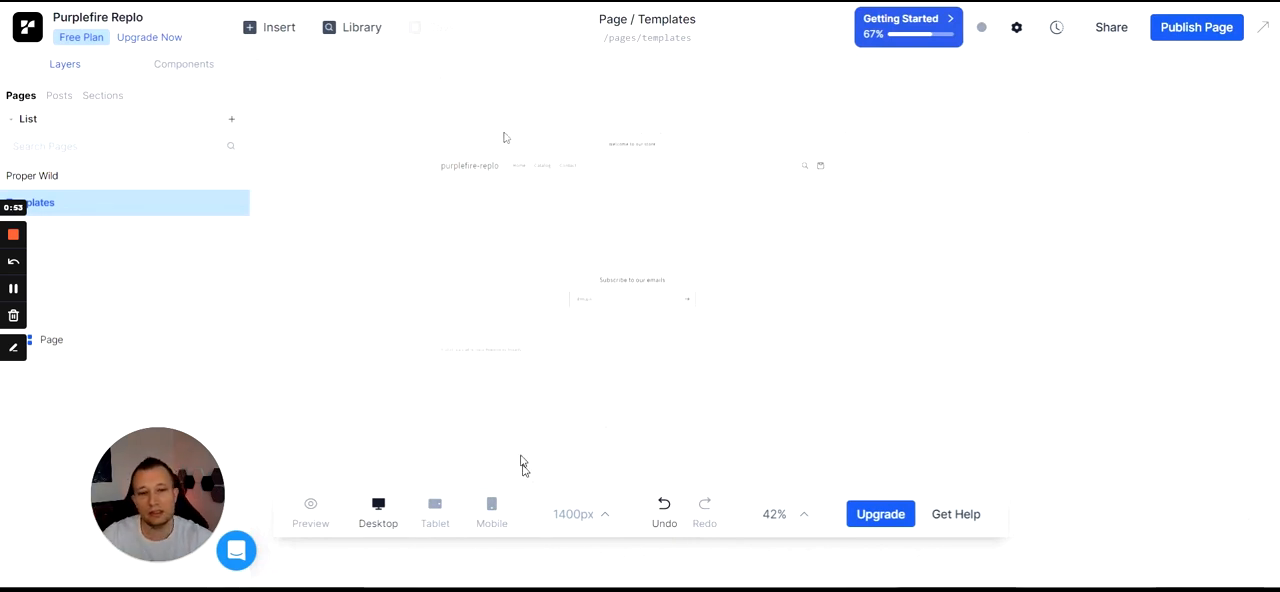
mouse_move(358, 293)
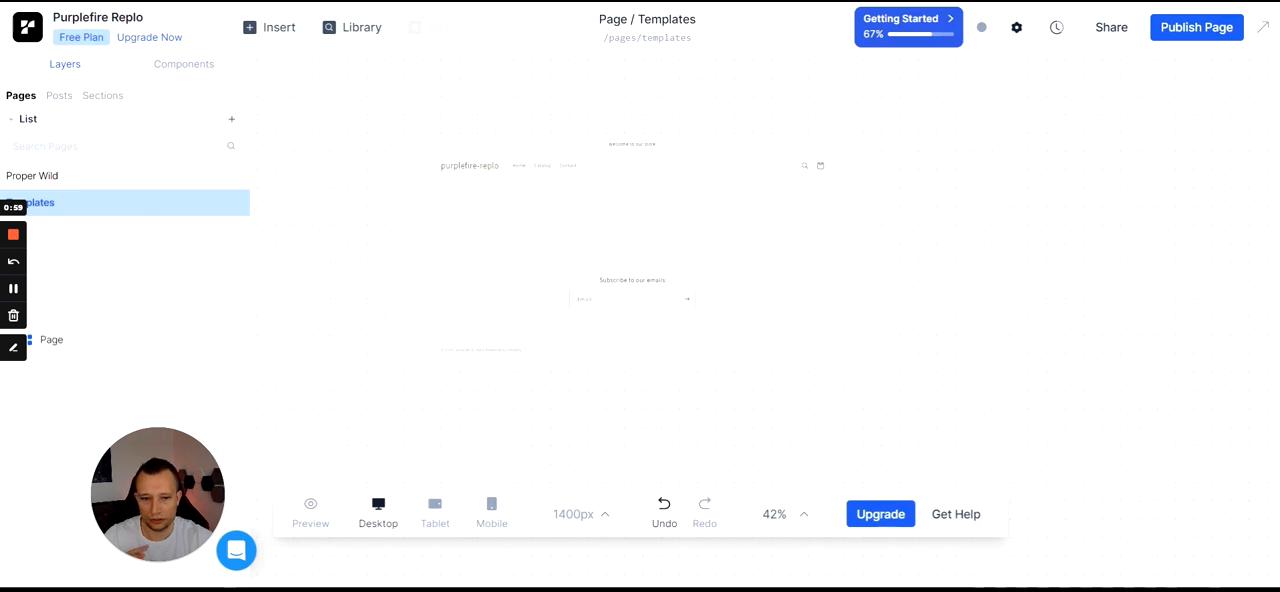
mouse_move(485, 331)
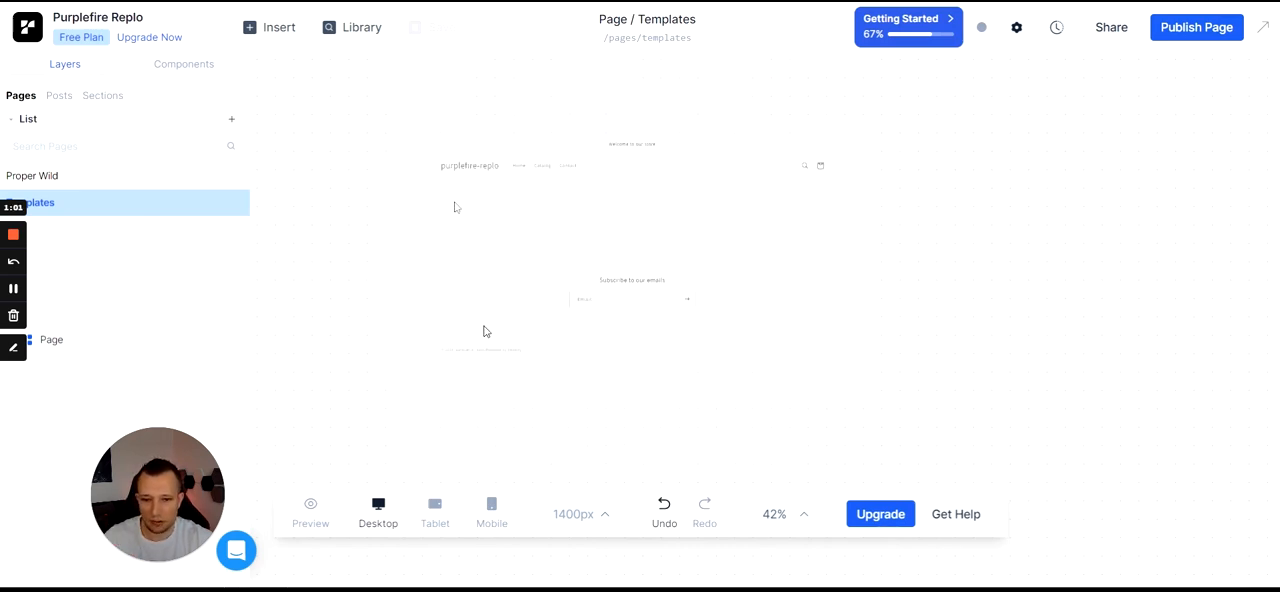
mouse_move(232, 120)
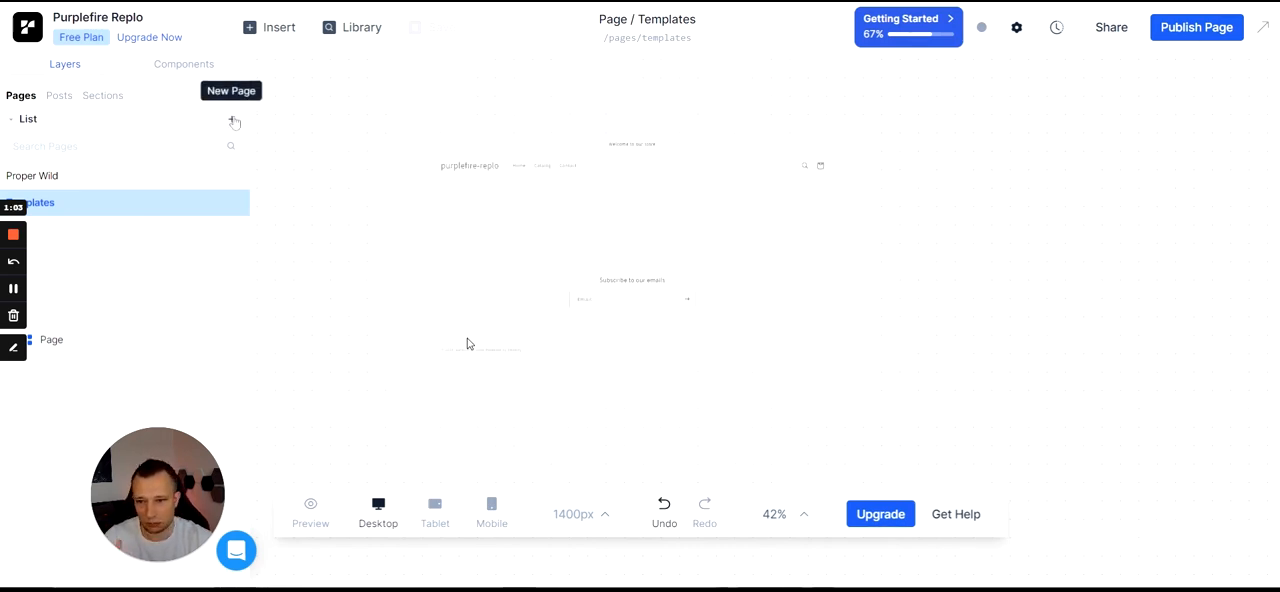
- Start a new page and choose the Recess Sampler landing-page template
click(230, 90)
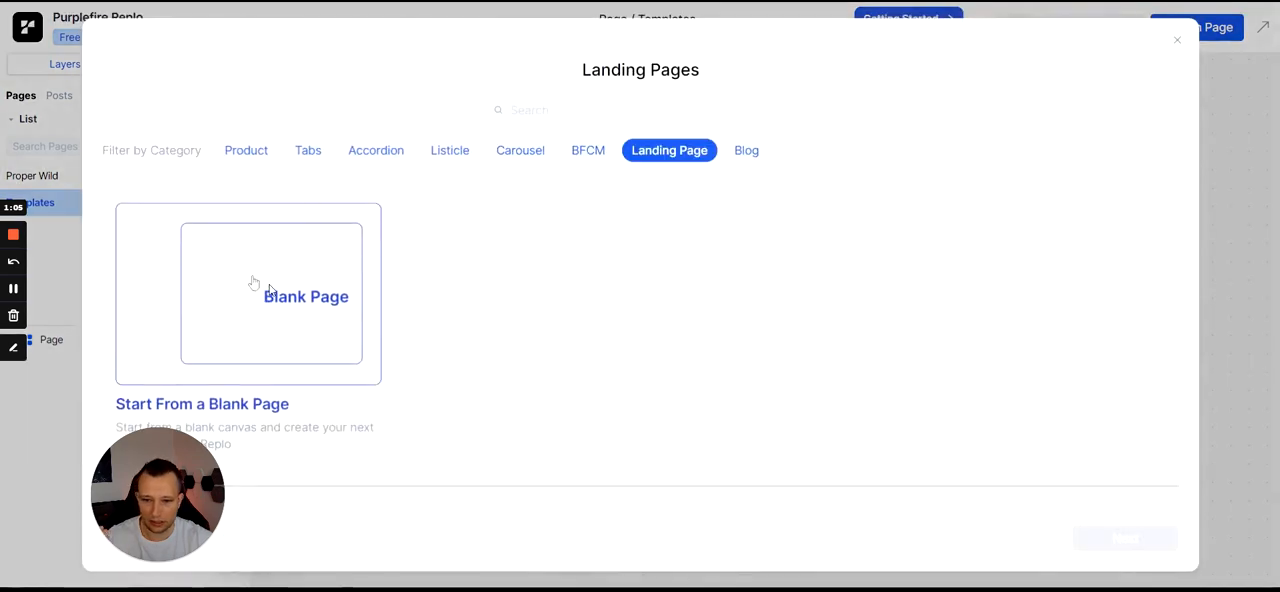
mouse_move(399, 320)
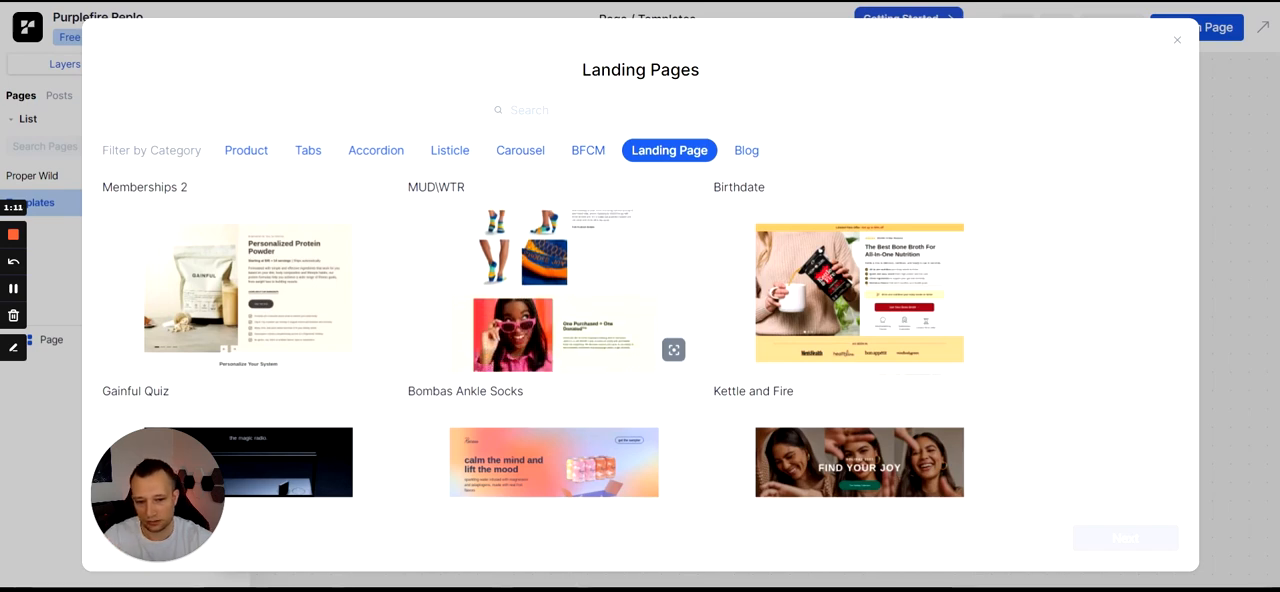
scroll(down, 3)
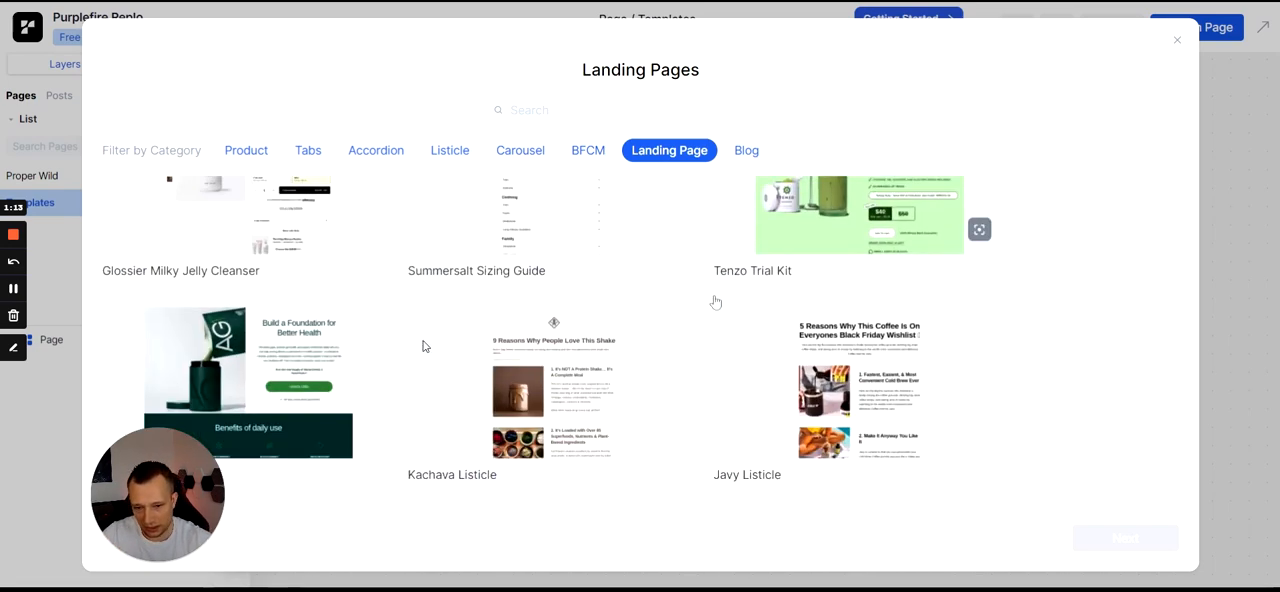
scroll(up, 3)
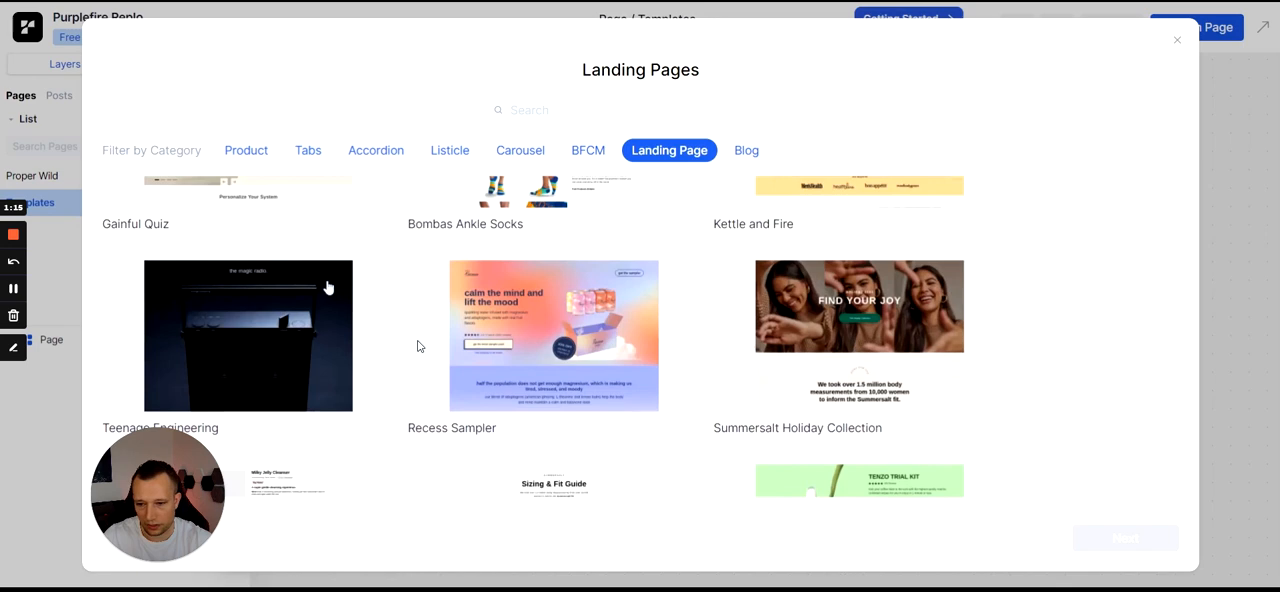
click(553, 335)
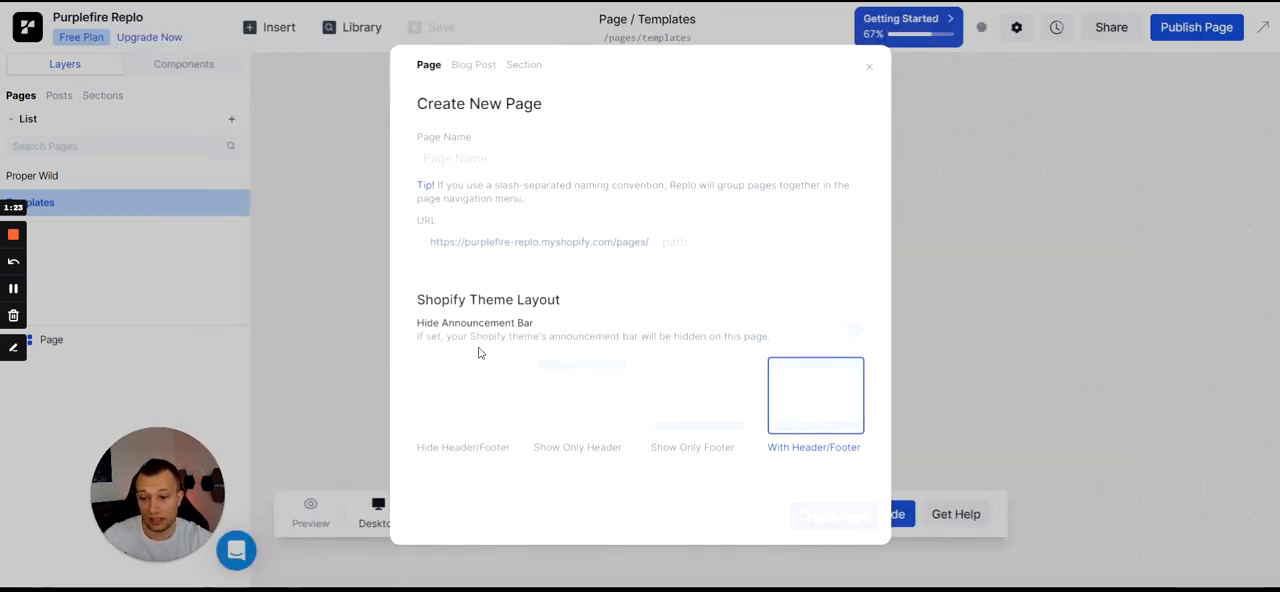
- Create the 'demo' page using the Hide Header/Footer layout
text(demo)
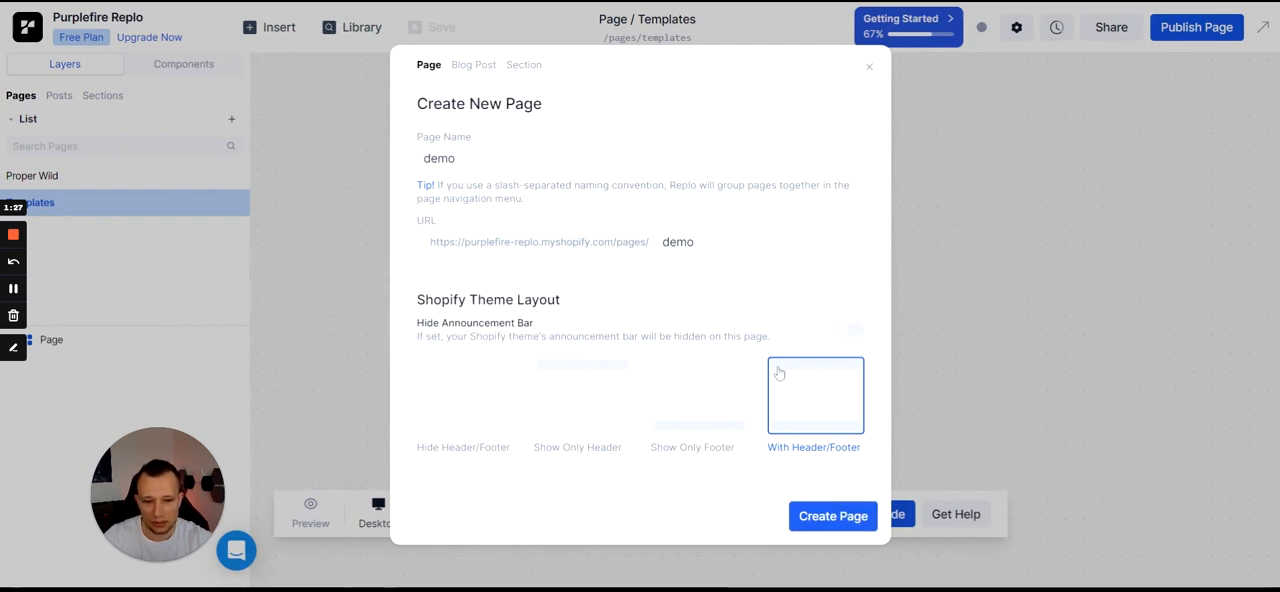
mouse_move(400, 336)
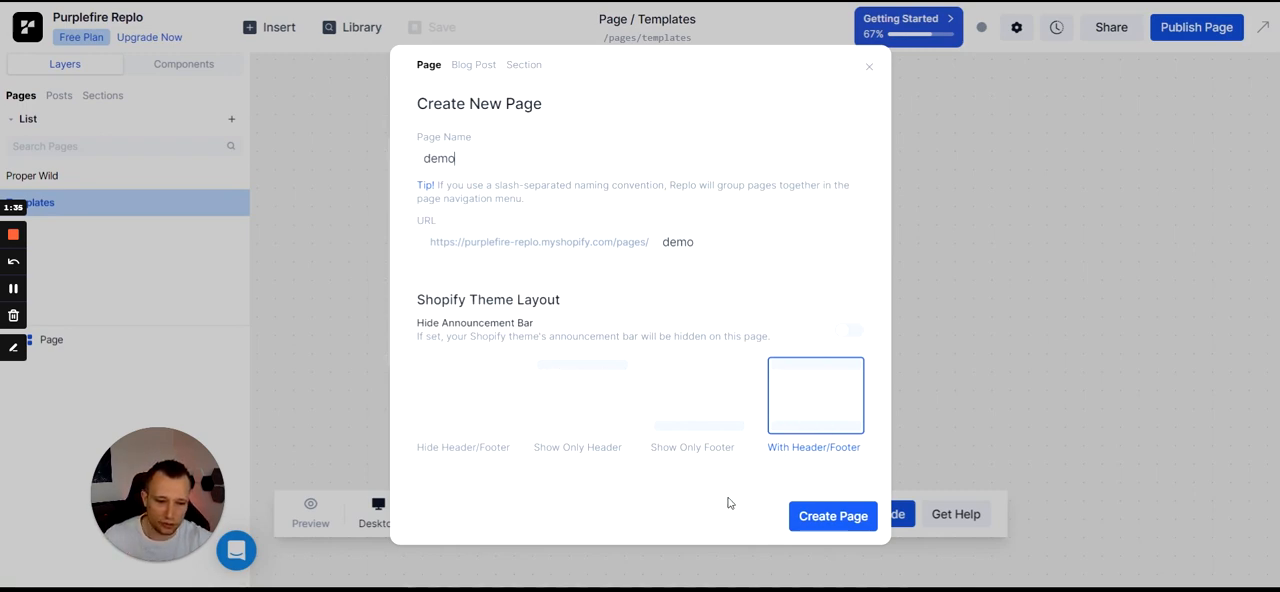
mouse_move(575, 504)
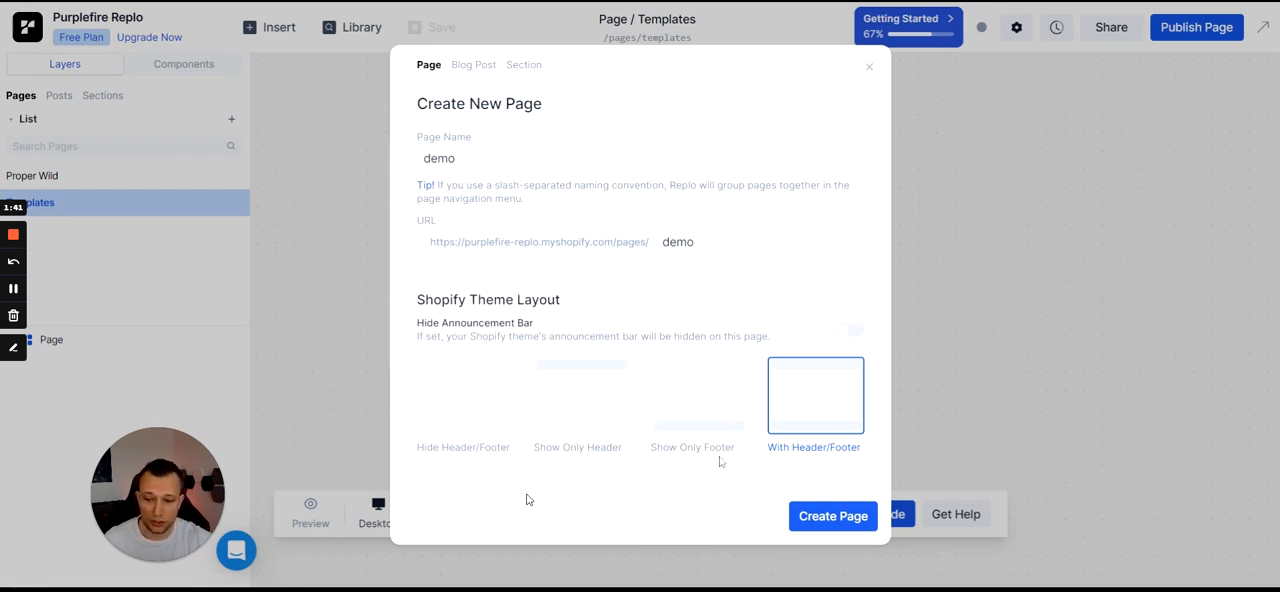
mouse_move(810, 396)
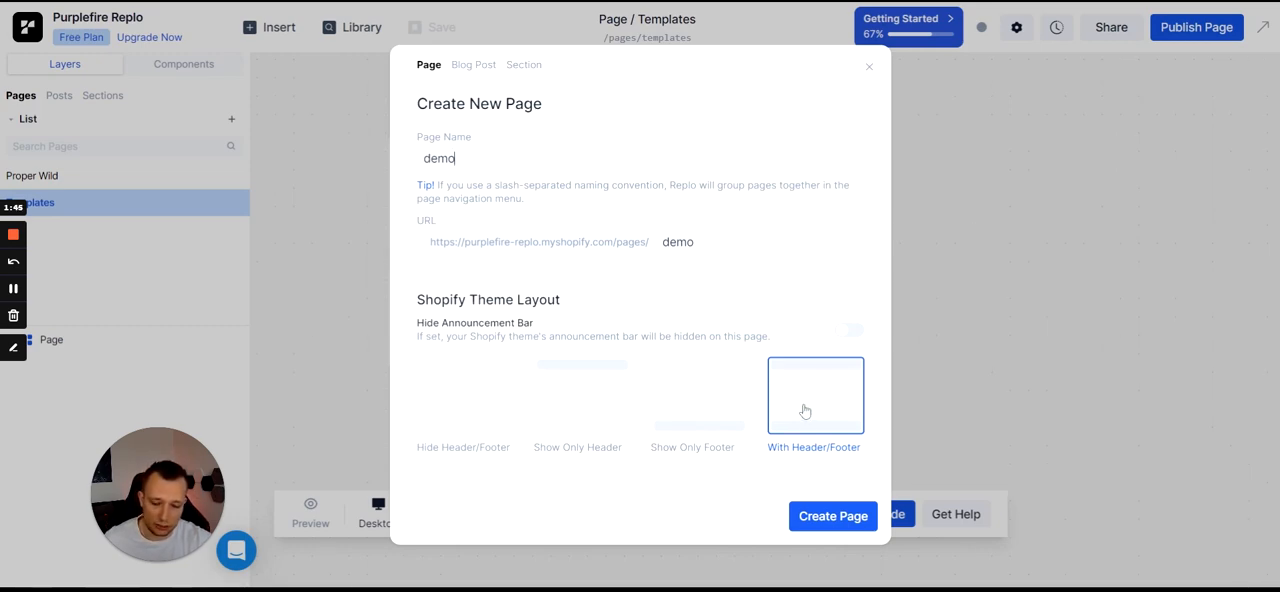
mouse_move(618, 459)
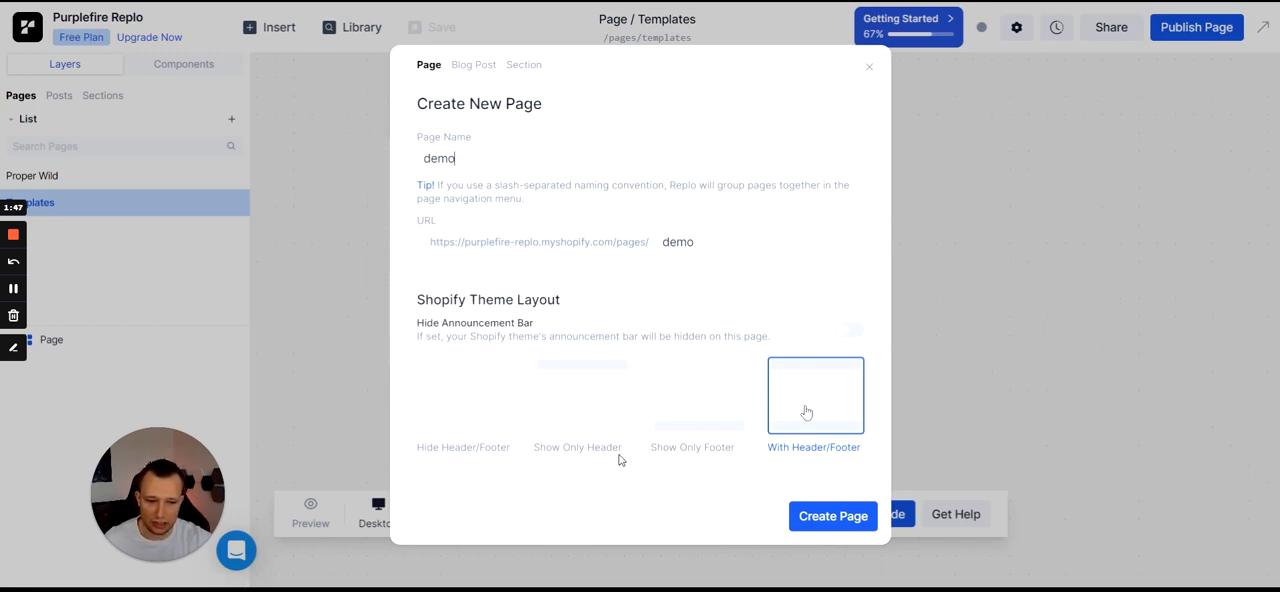
mouse_move(705, 418)
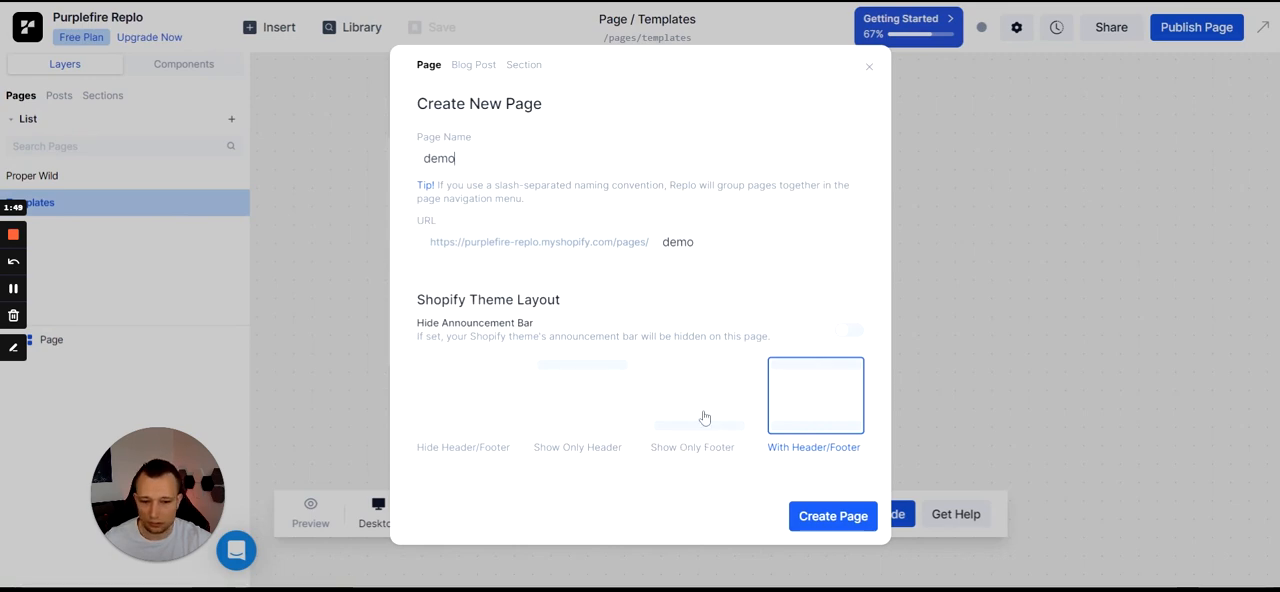
mouse_move(720, 442)
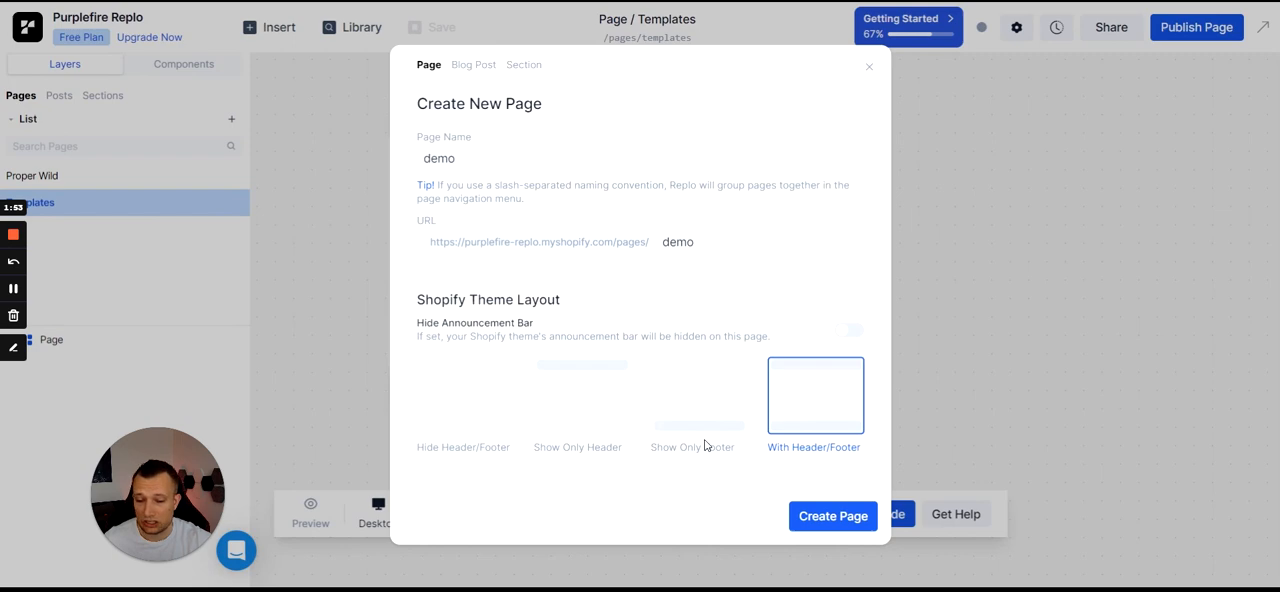
mouse_move(678, 448)
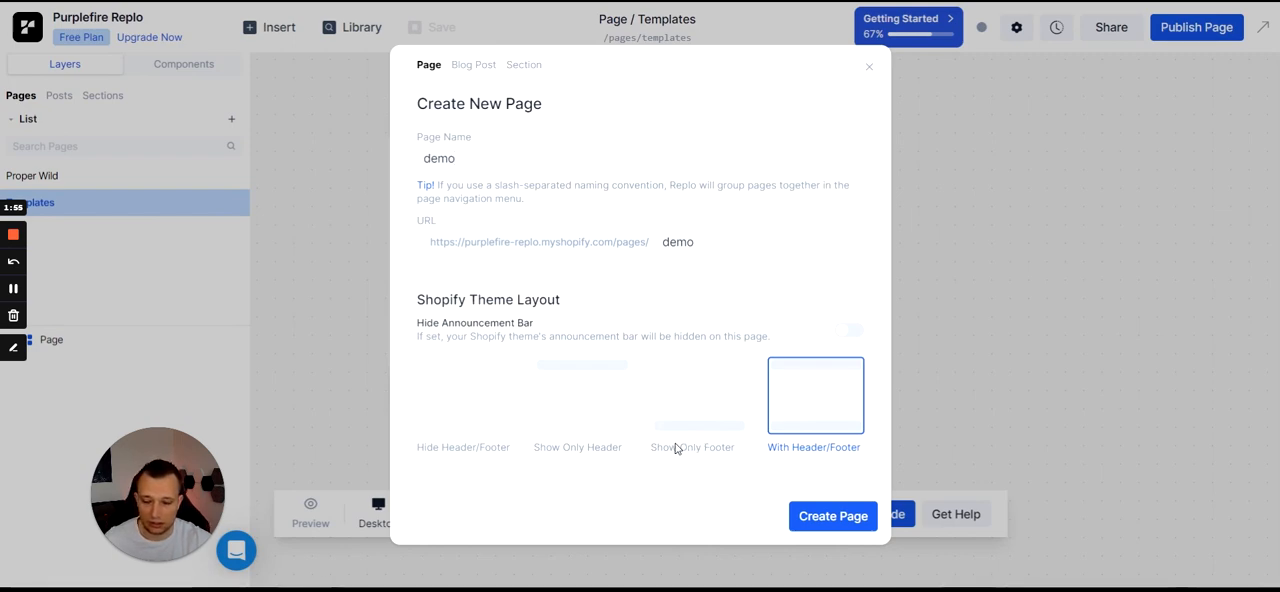
click(464, 395)
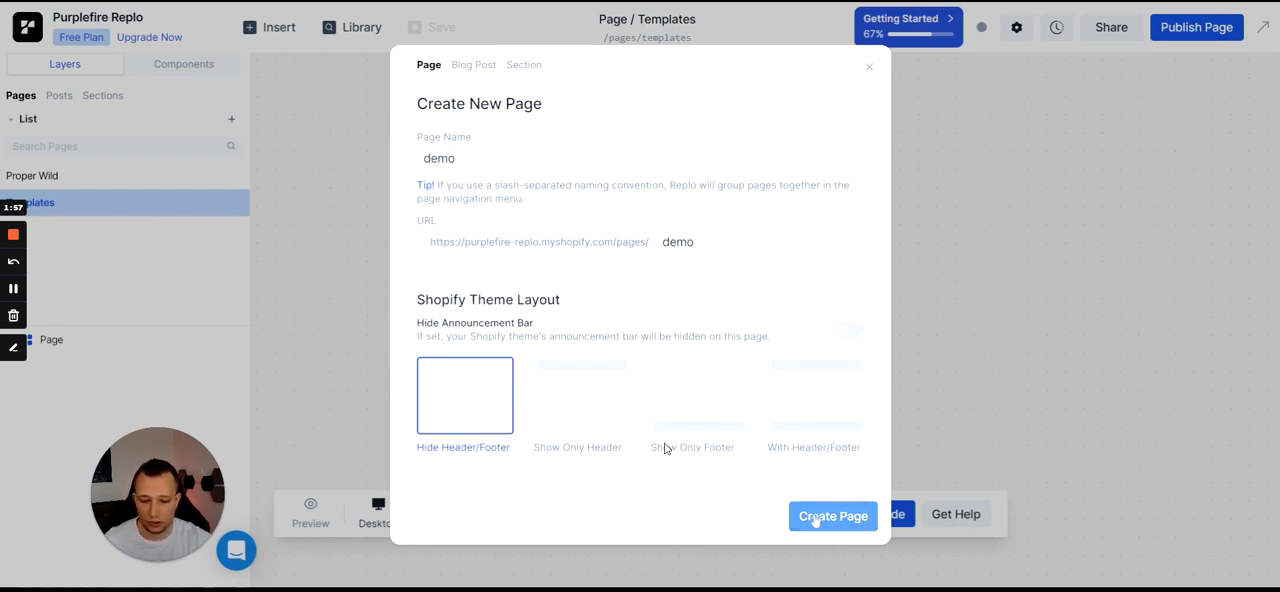
click(833, 515)
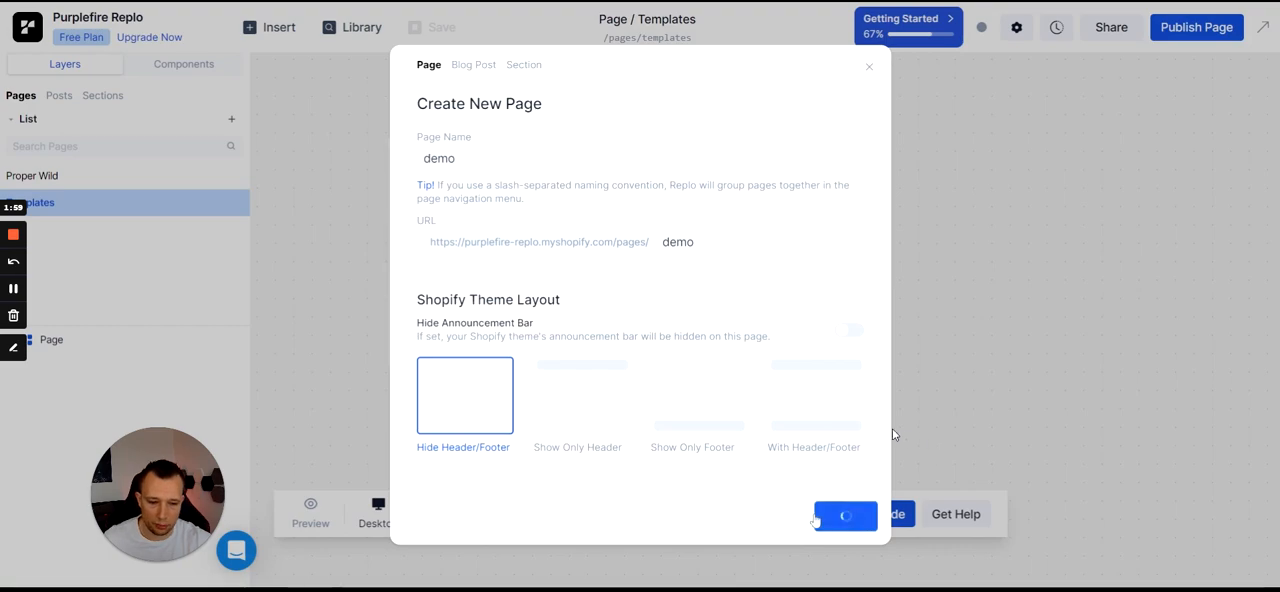
- Review the HERO 26 container's Layout and Spacing settings, then open the Section Library
click(845, 514)
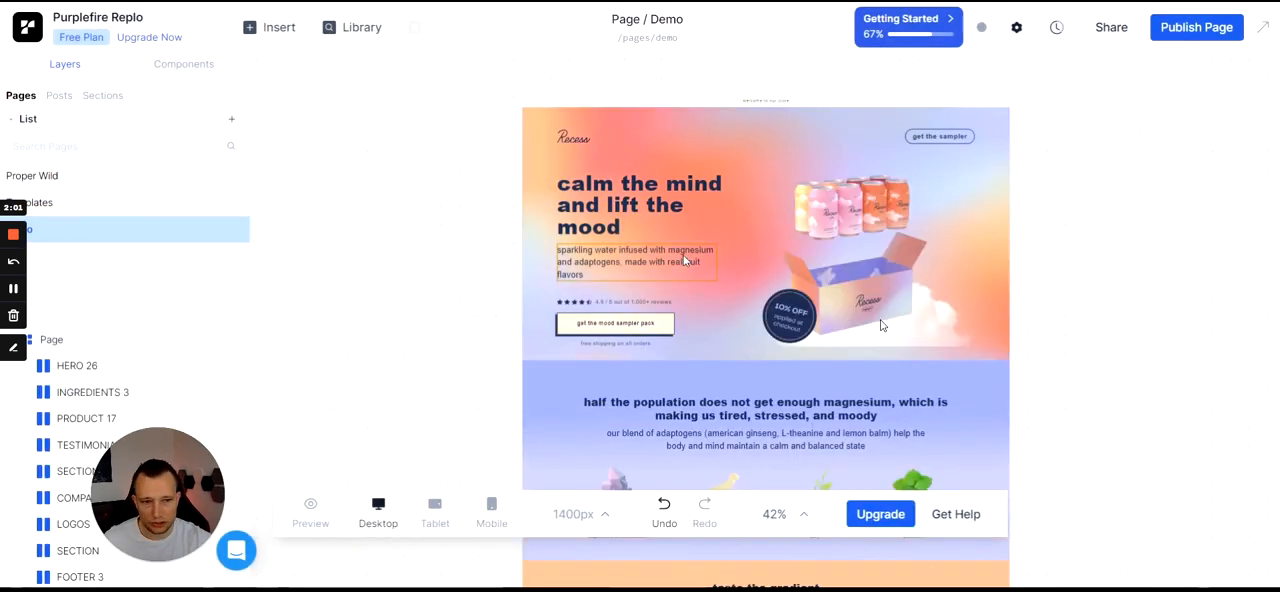
scroll(down, 3)
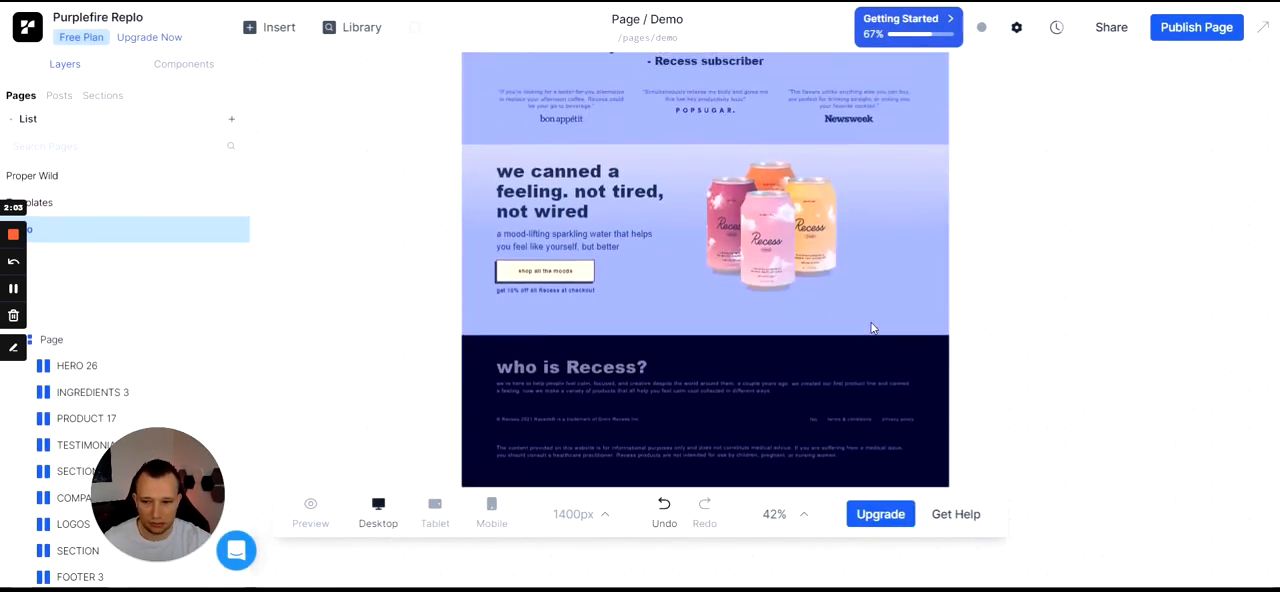
scroll(up, 3)
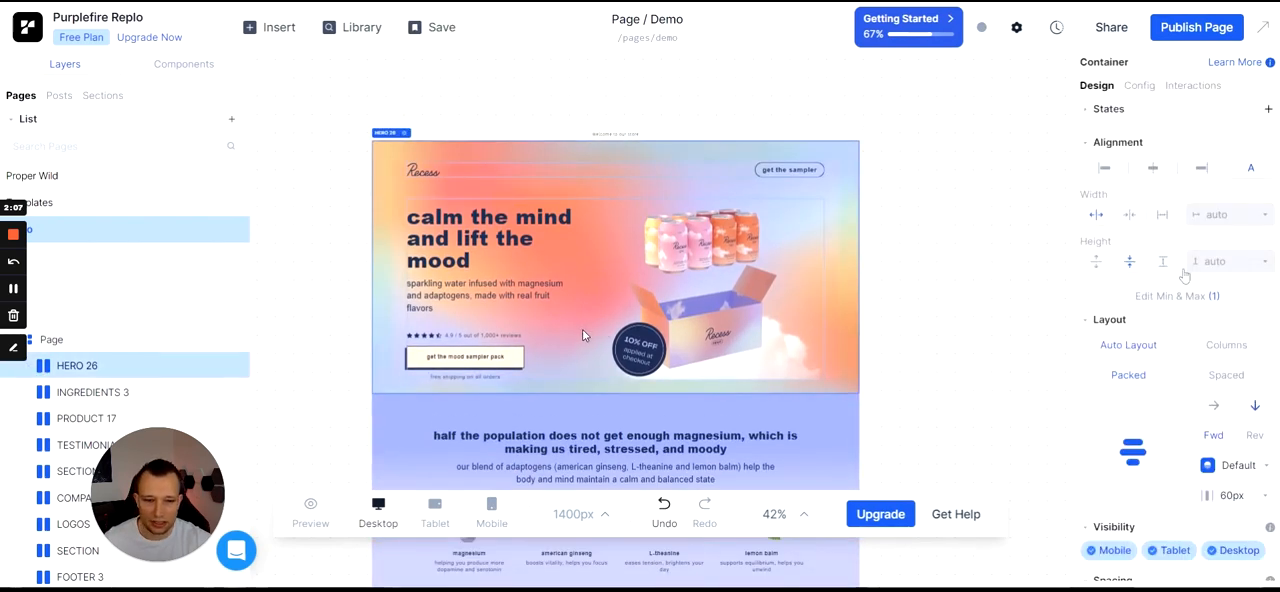
mouse_move(1040, 295)
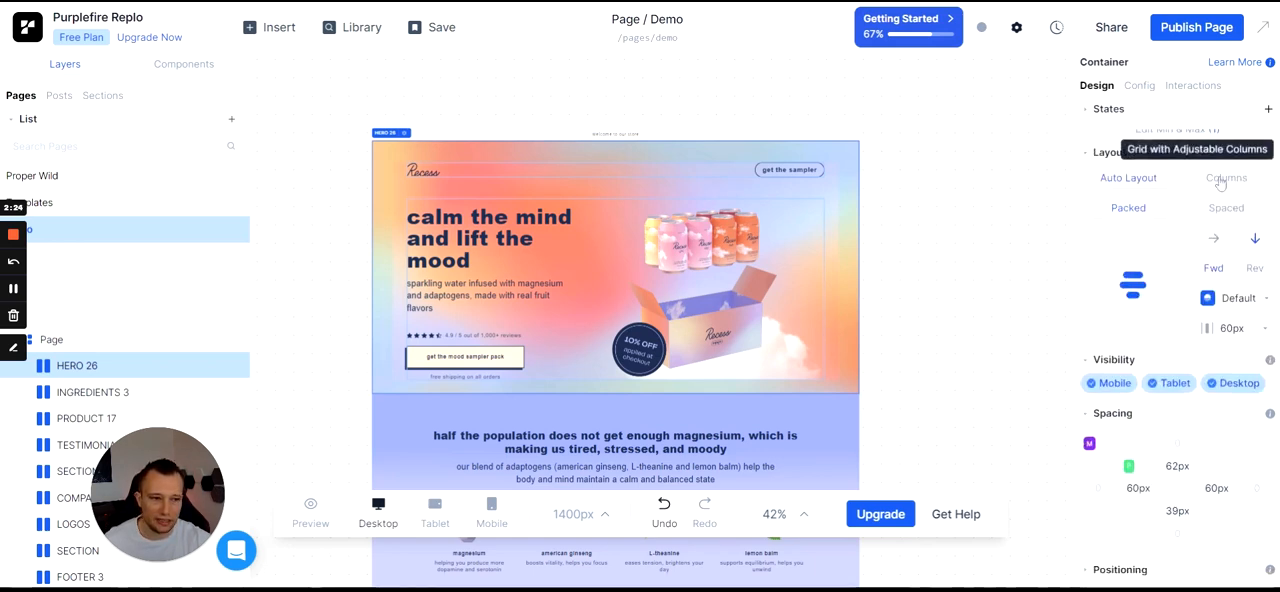
mouse_move(1226, 207)
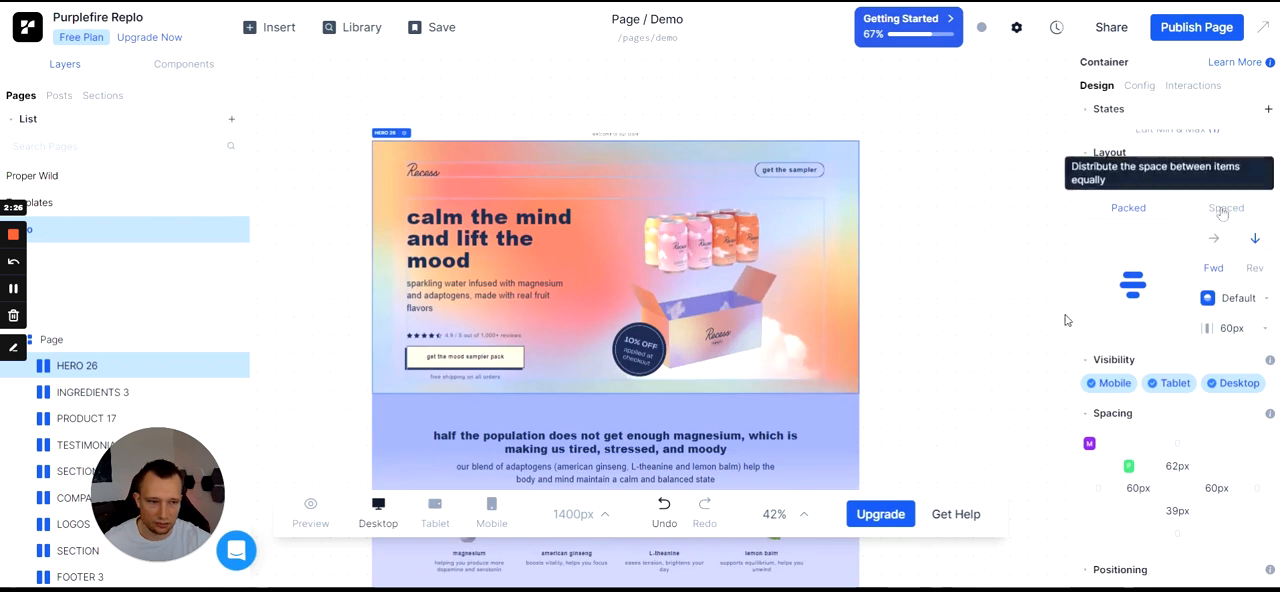
scroll(down, 3)
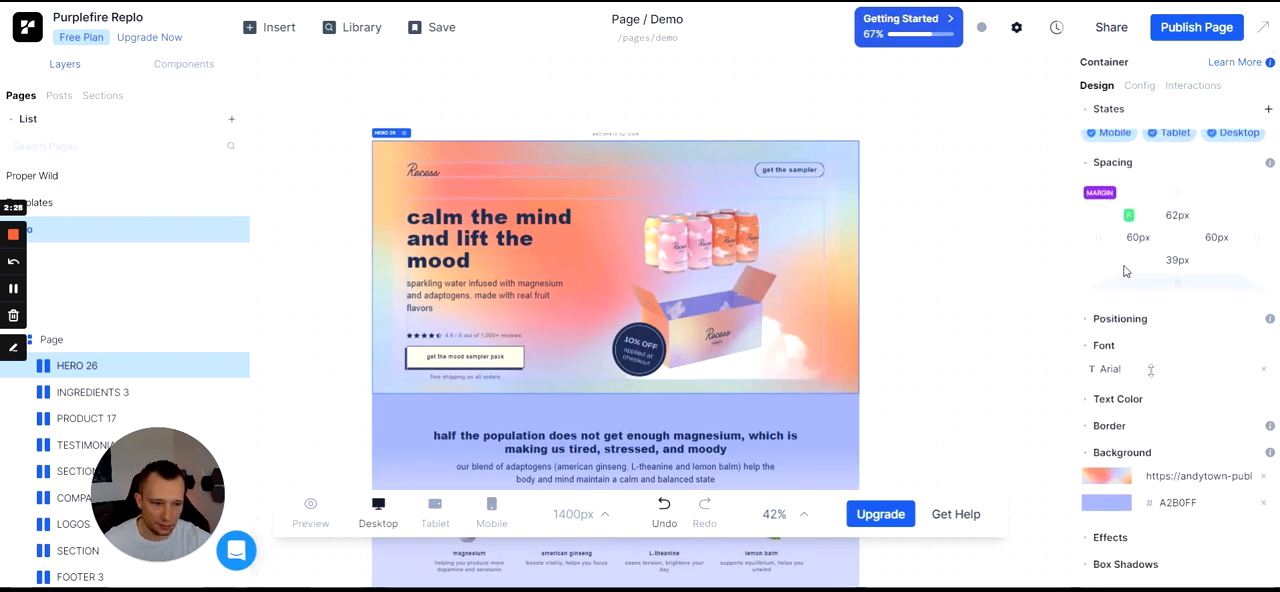
click(1086, 108)
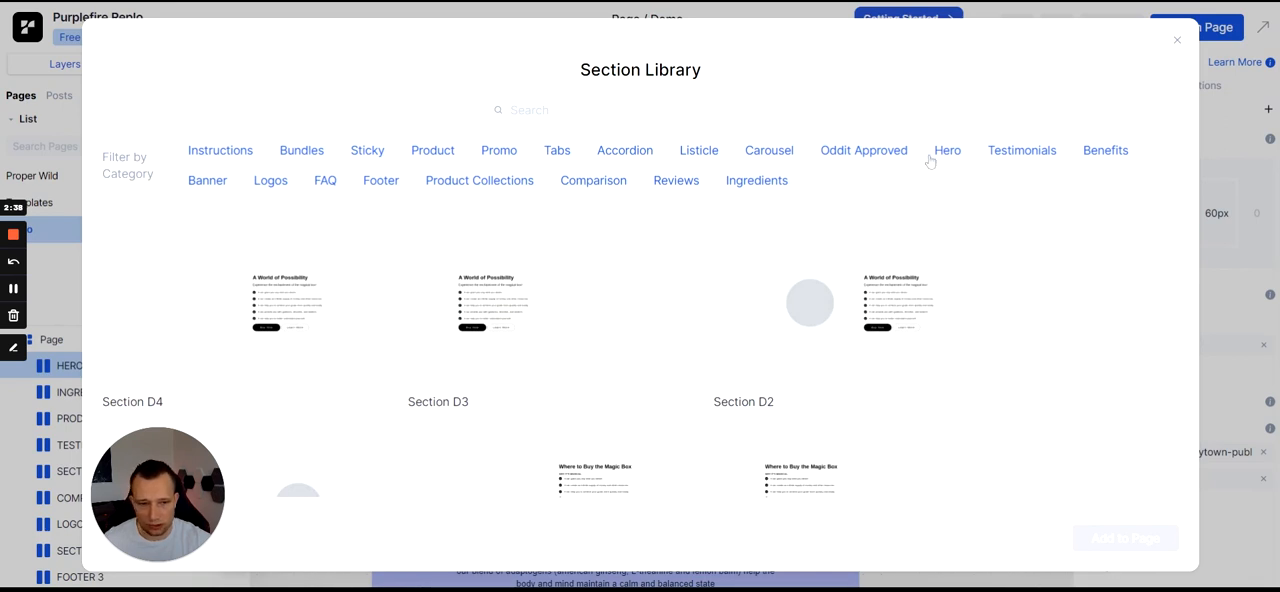
- Add the first Testimonials layout from the library beneath the hero
click(1021, 150)
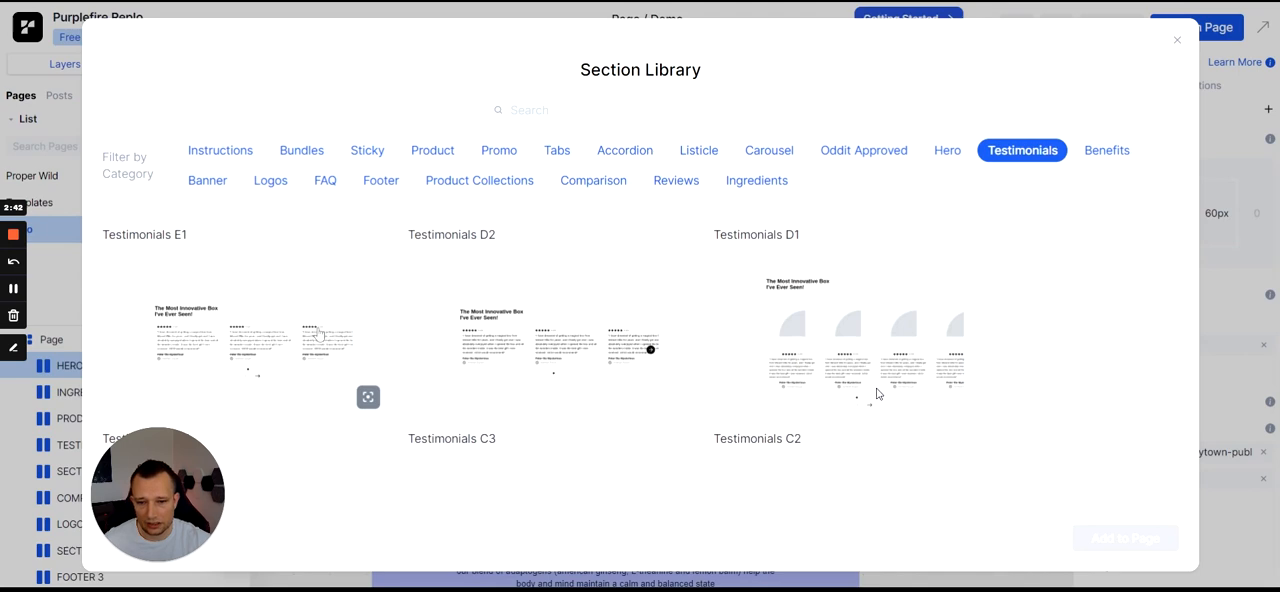
click(247, 340)
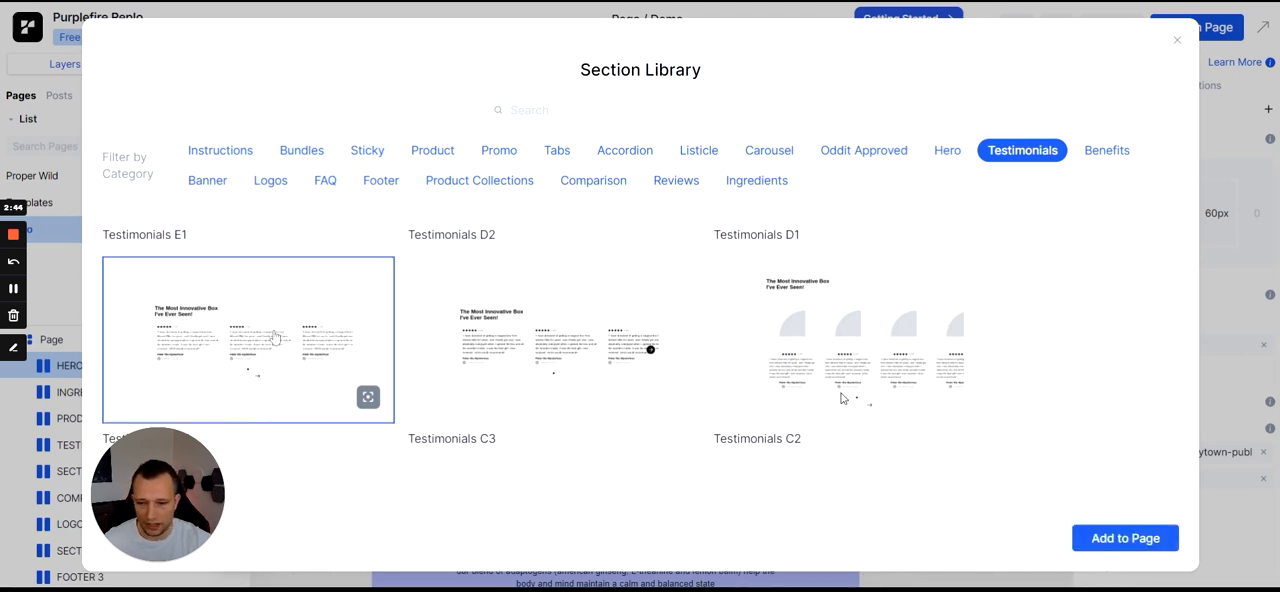
click(1125, 538)
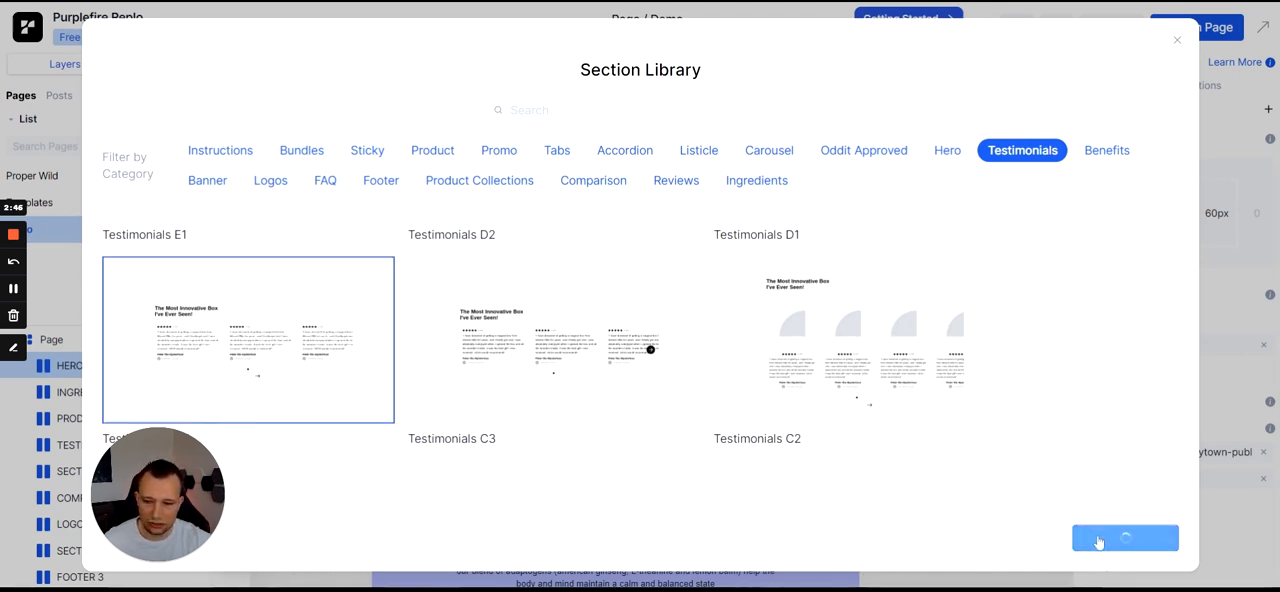
click(1125, 538)
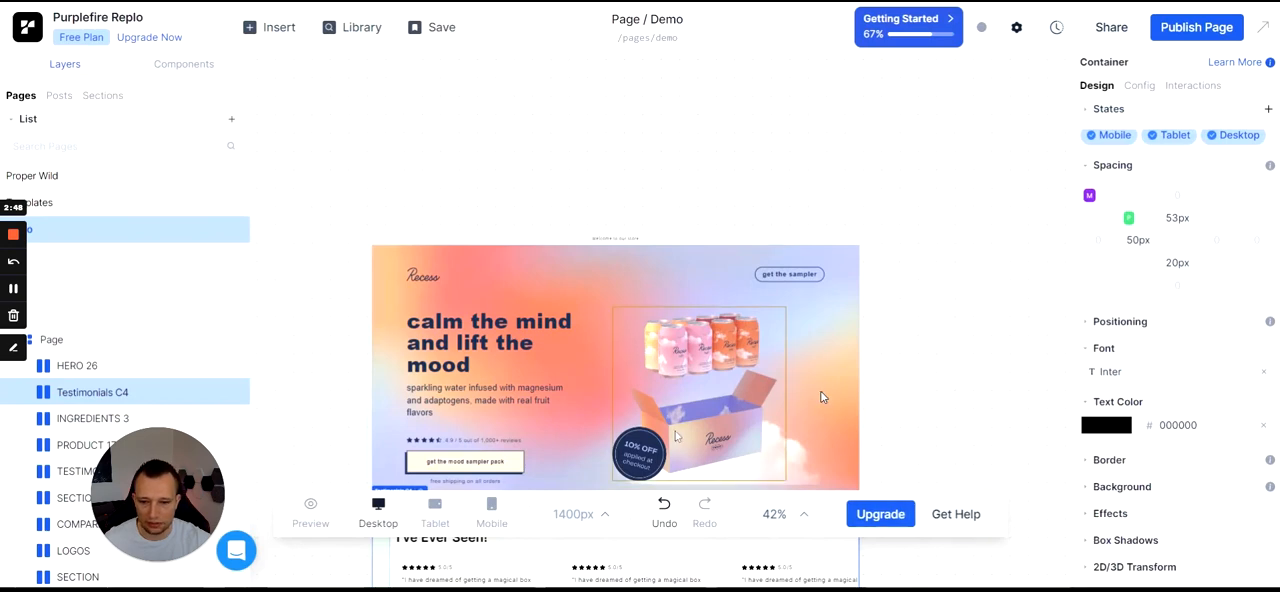
- Search the testimonial quote's font choices for 'mons'
scroll(down, 3)
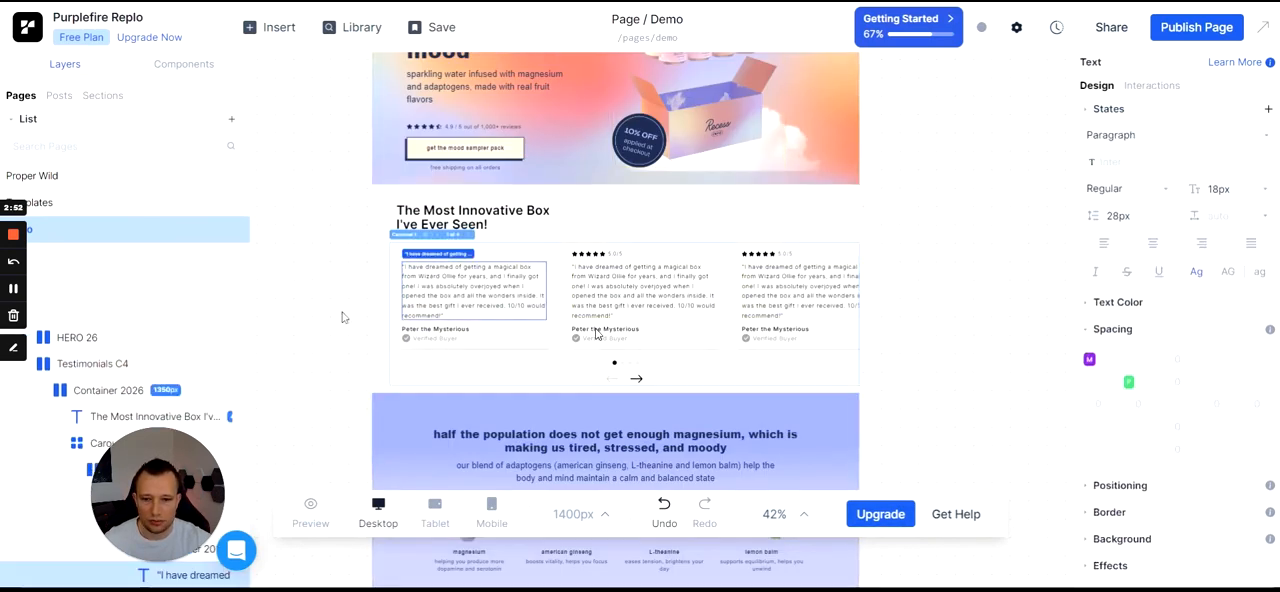
click(1225, 188)
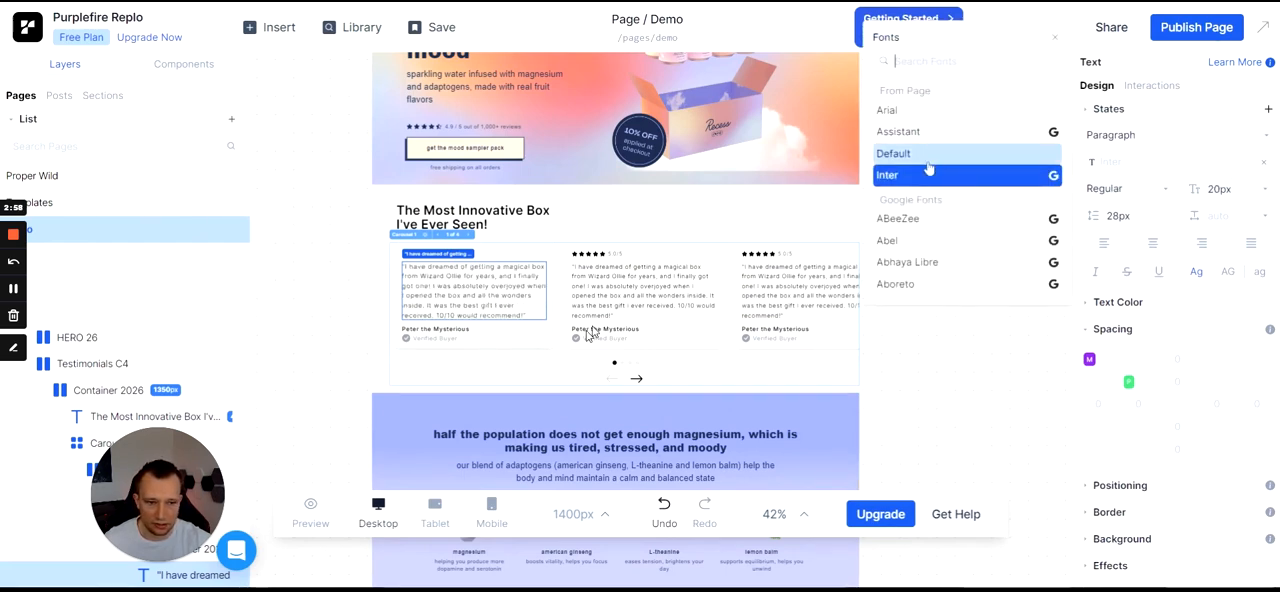
text(mo)
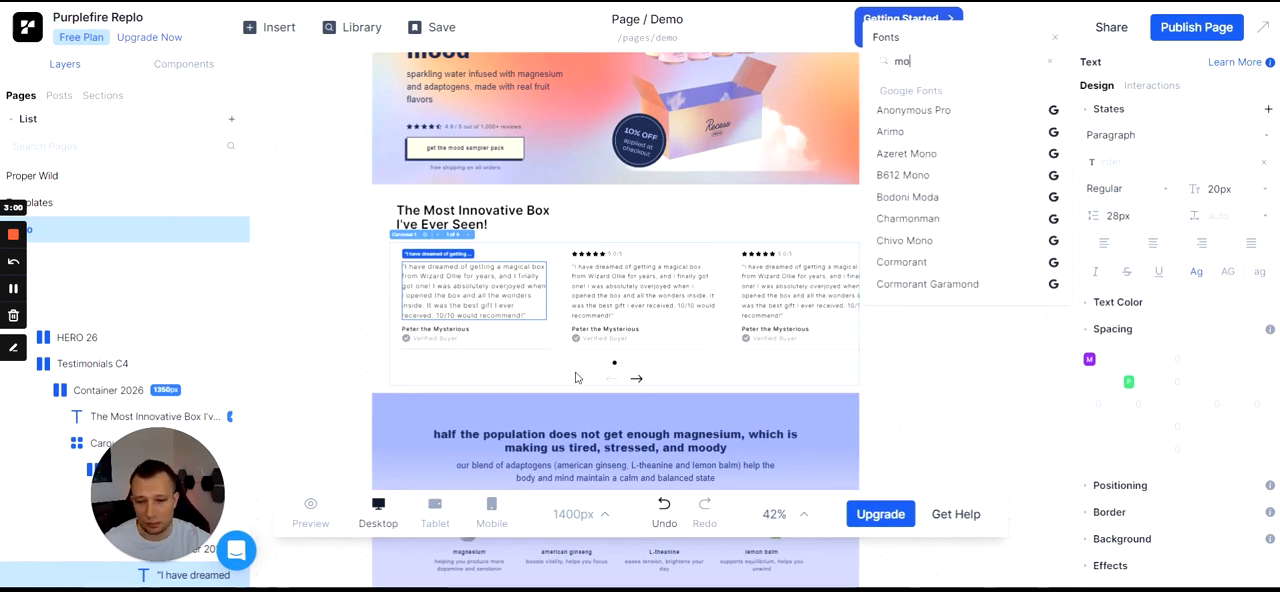
text(n)
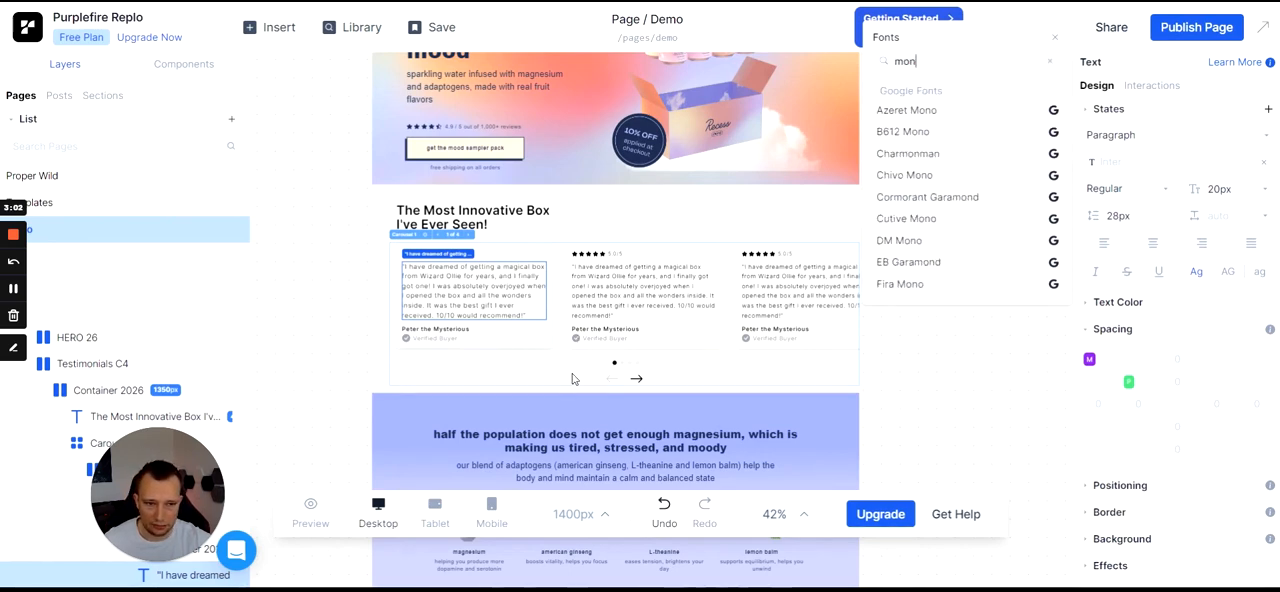
text(s)
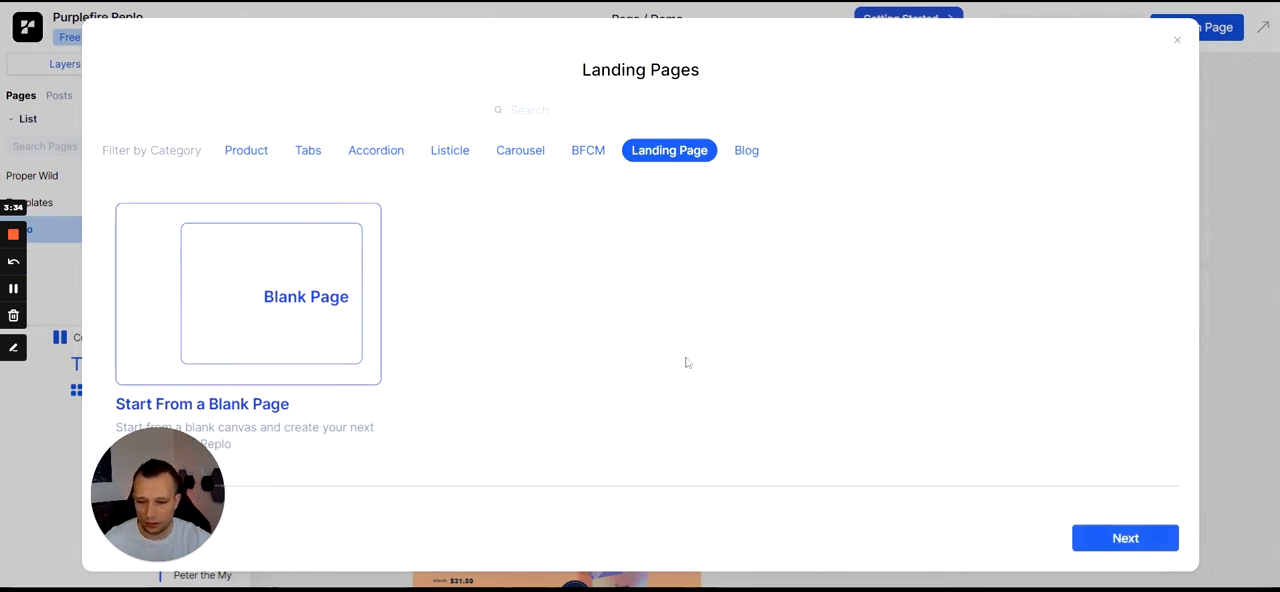
- Create a blank page named 'practice'
click(1125, 538)
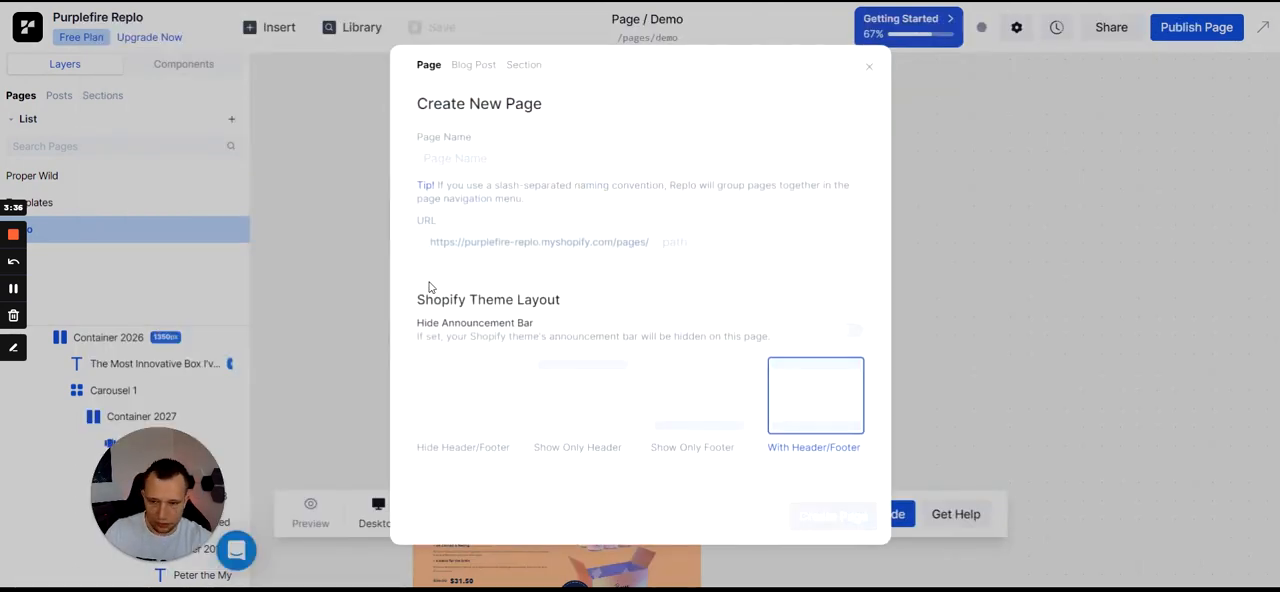
mouse_move(700, 266)
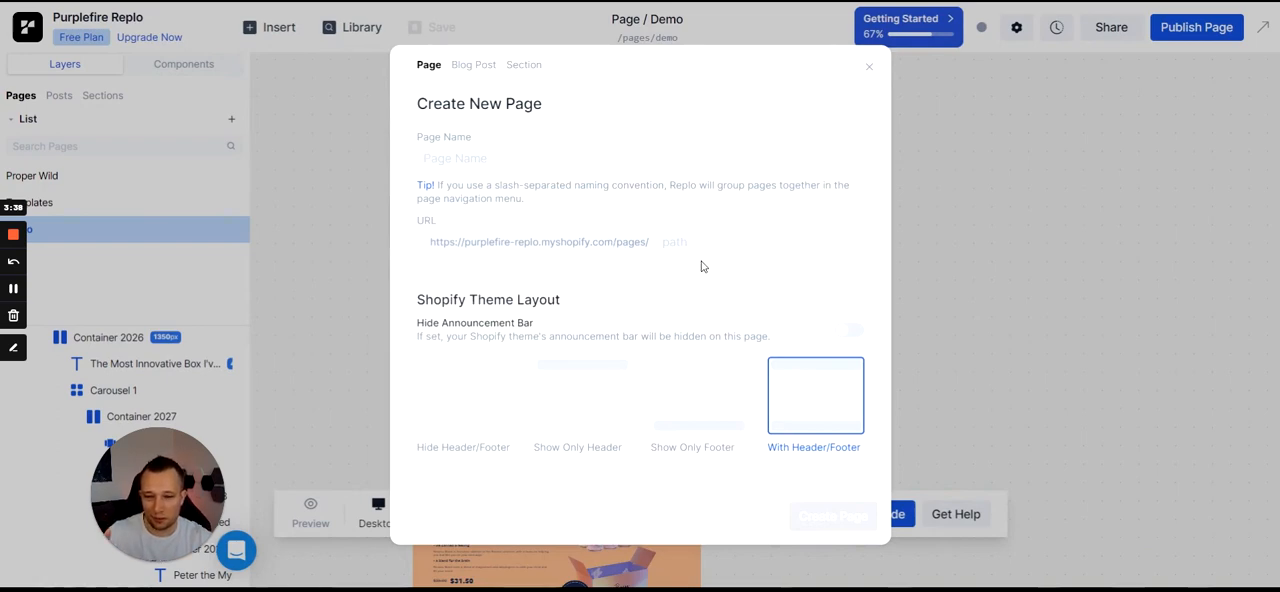
text(d)
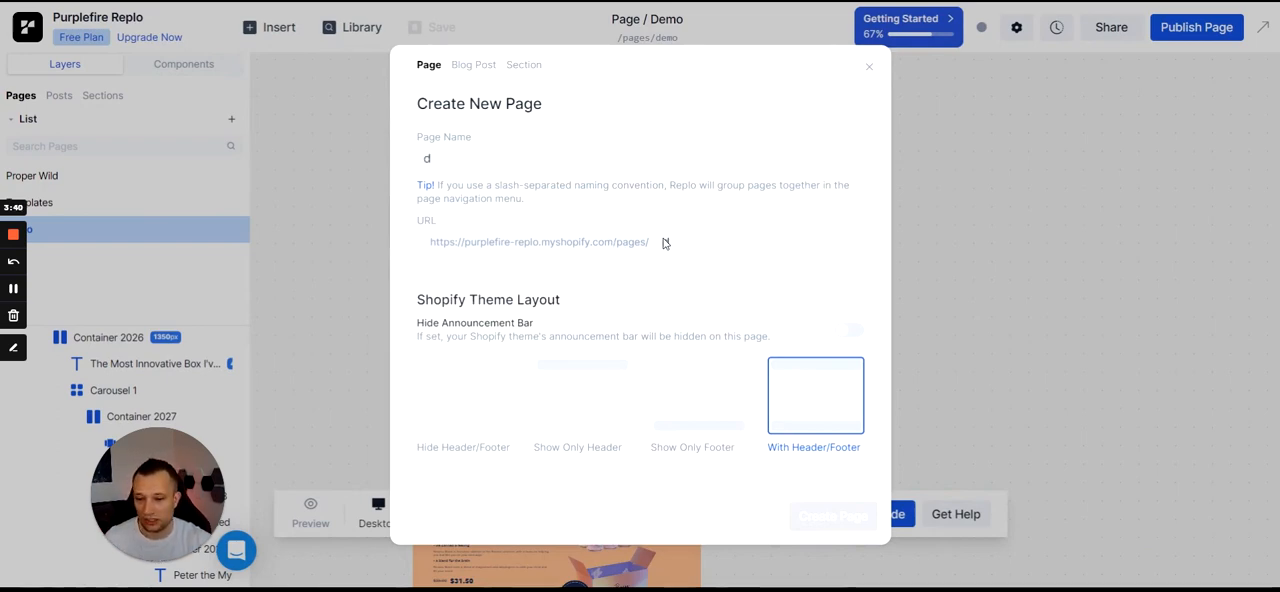
text(pra)
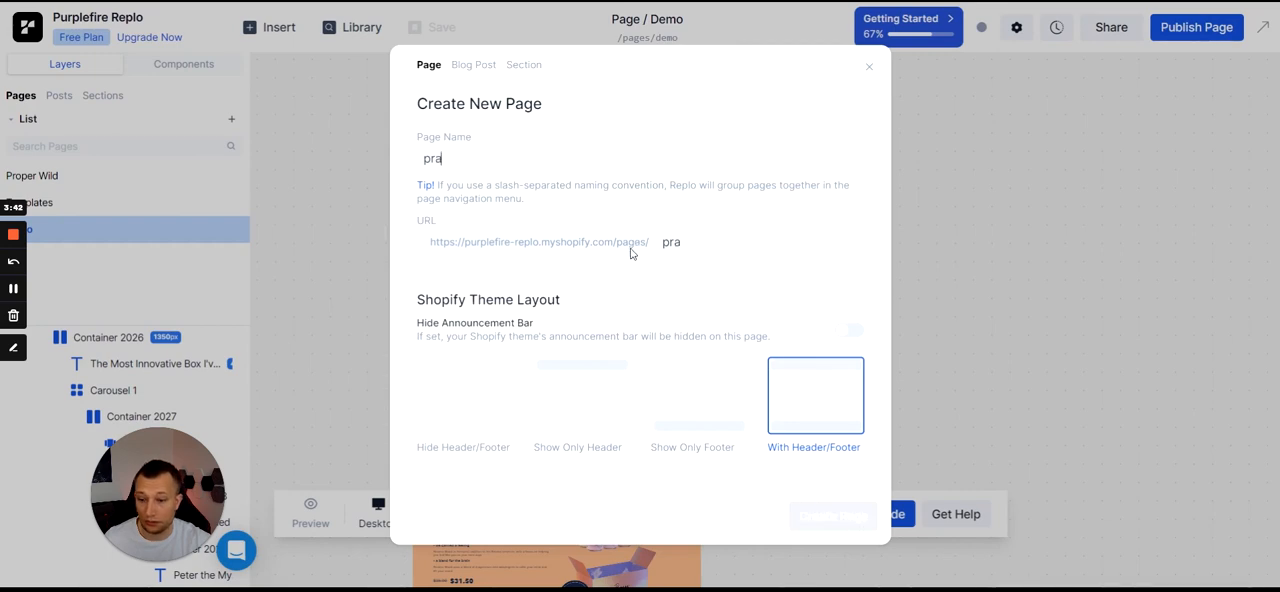
text(ctice)
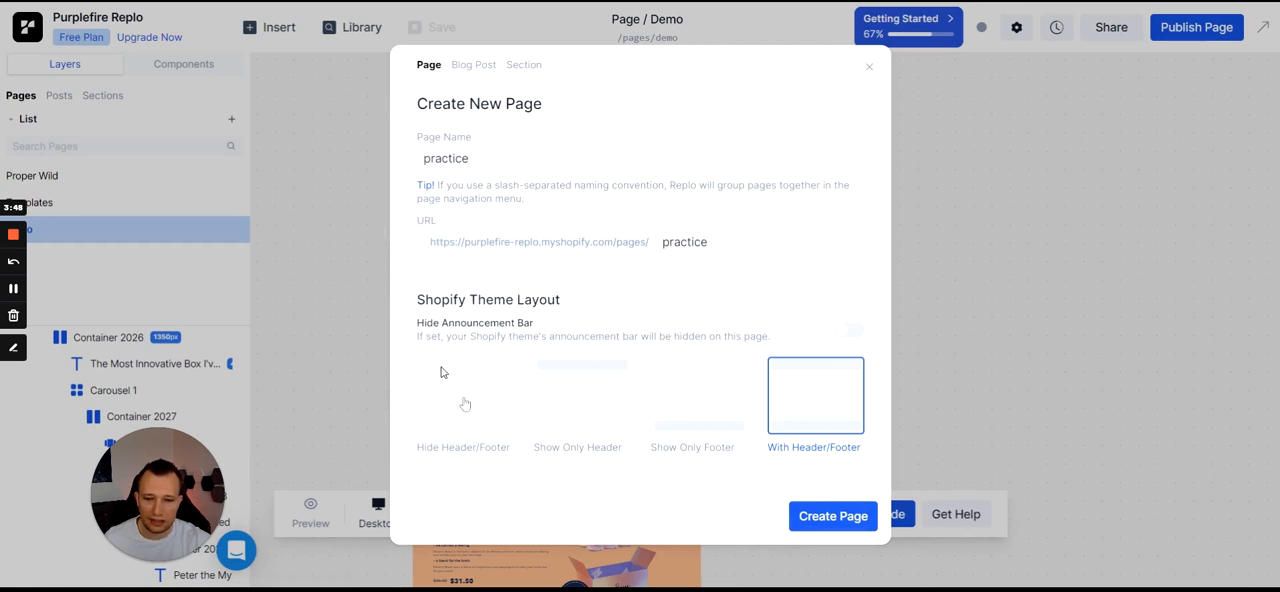
click(832, 515)
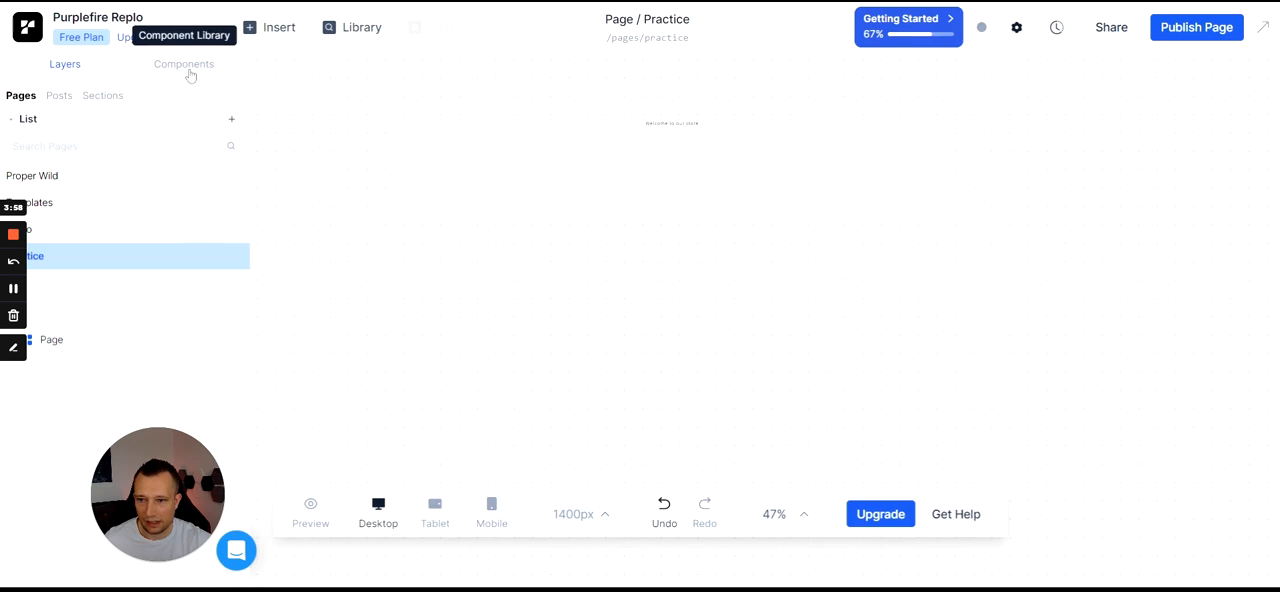
- Show the Components library and scroll through the Basic components
click(184, 64)
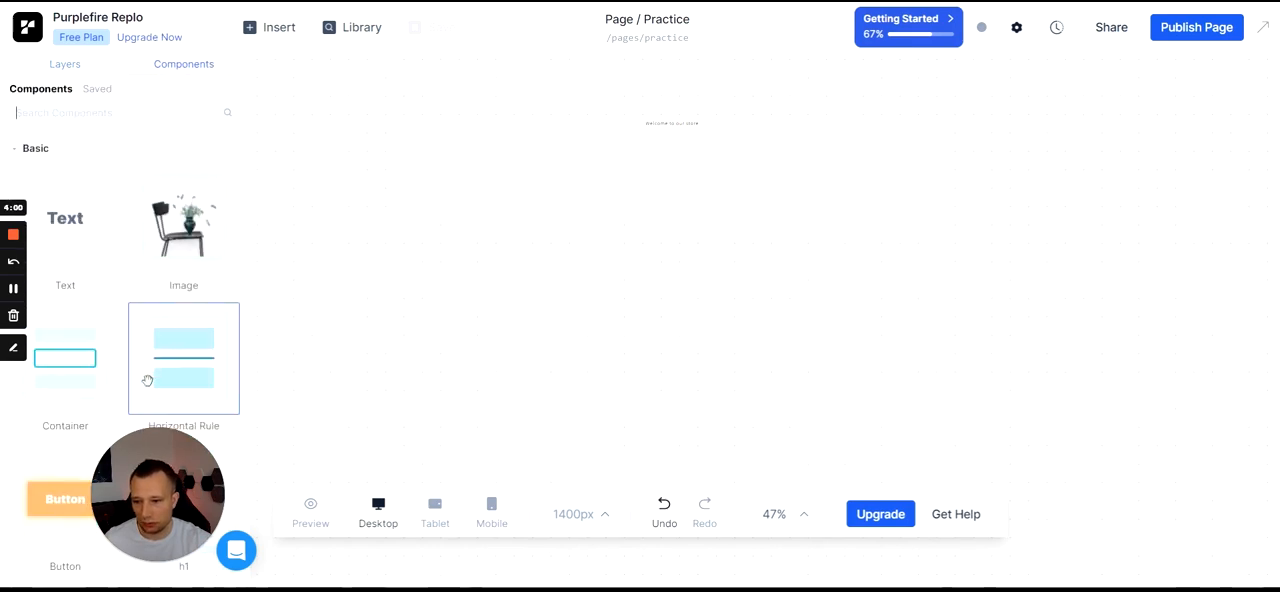
scroll(down, 3)
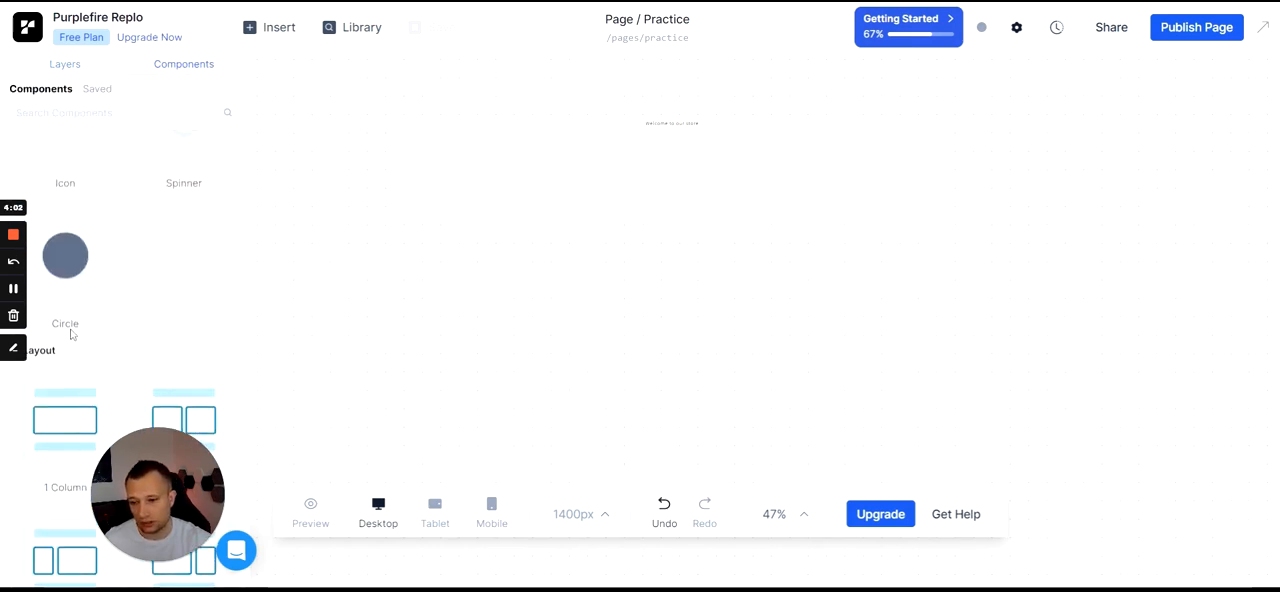